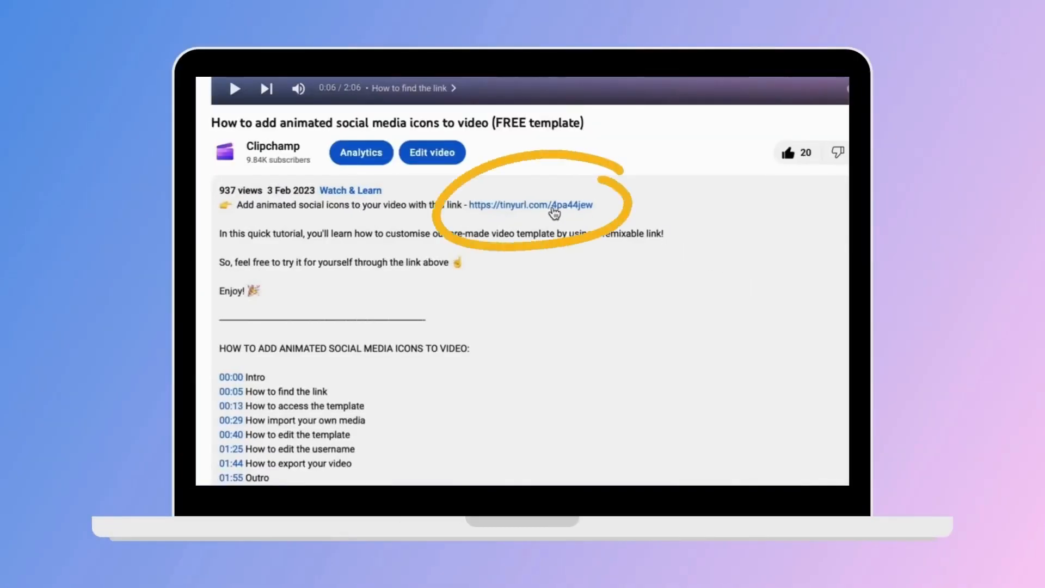
Follow the free template link from the YouTube description and sign in to Clipchamp
left_click(529, 204)
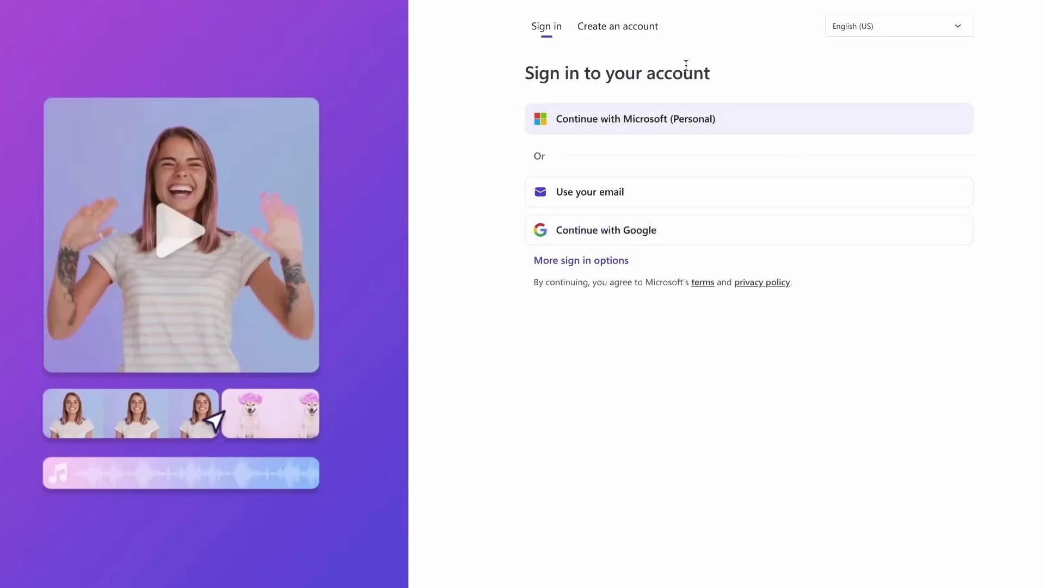
left_click(618, 26)
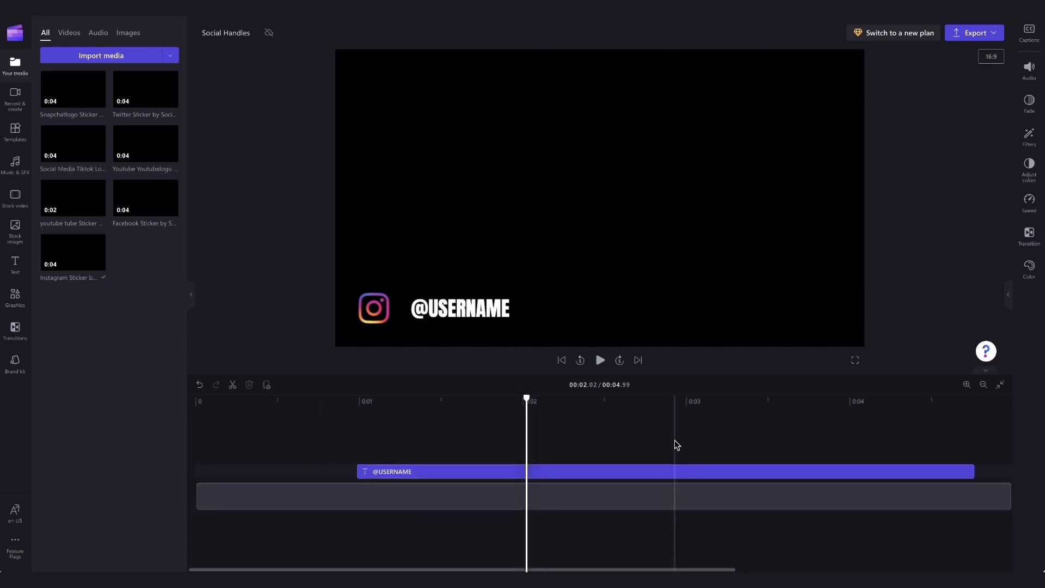
left_click(561, 360)
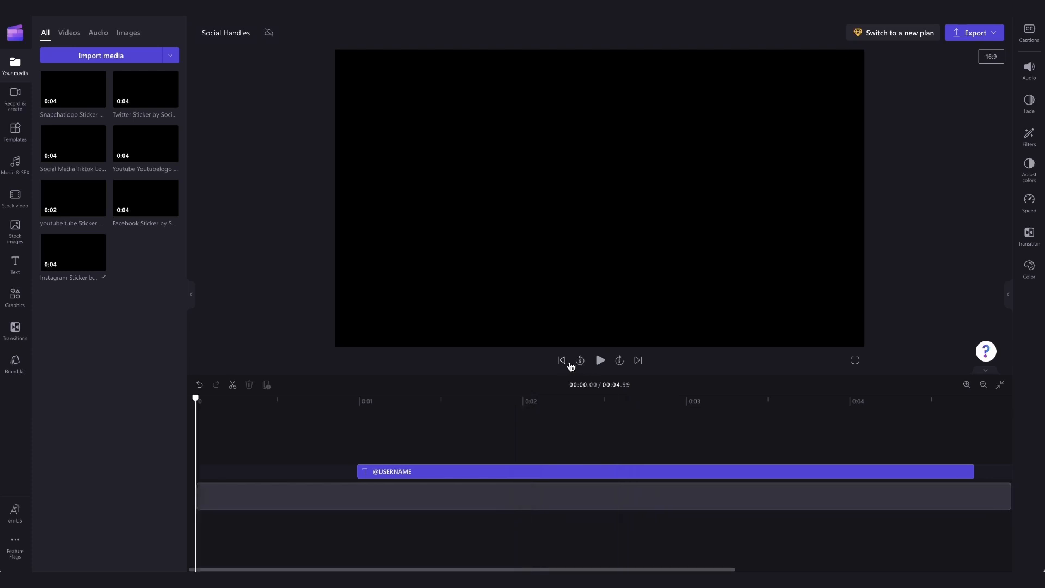
left_click(599, 360)
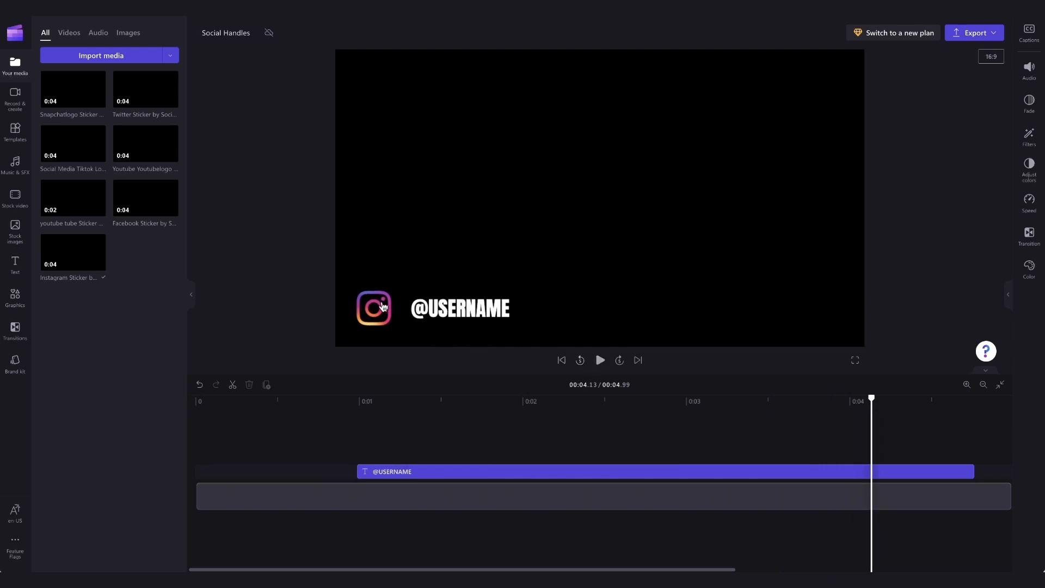
mouse_move(386, 314)
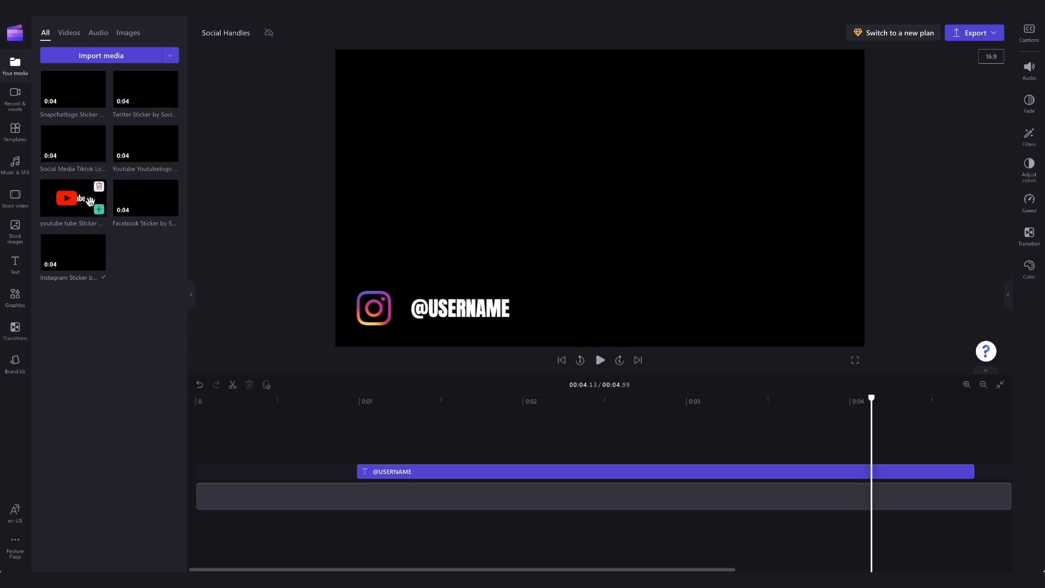
mouse_move(85, 152)
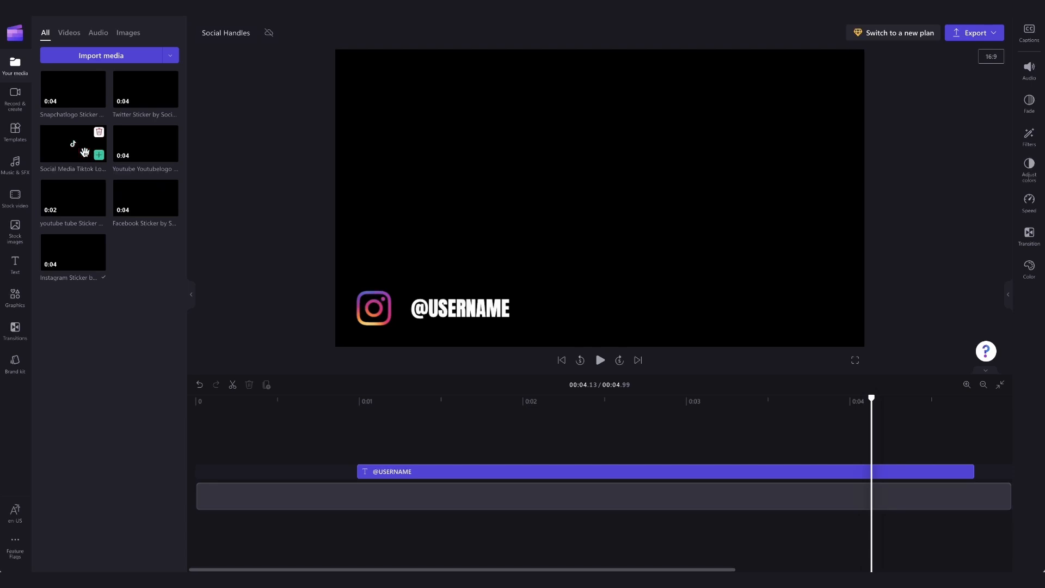
left_click(467, 407)
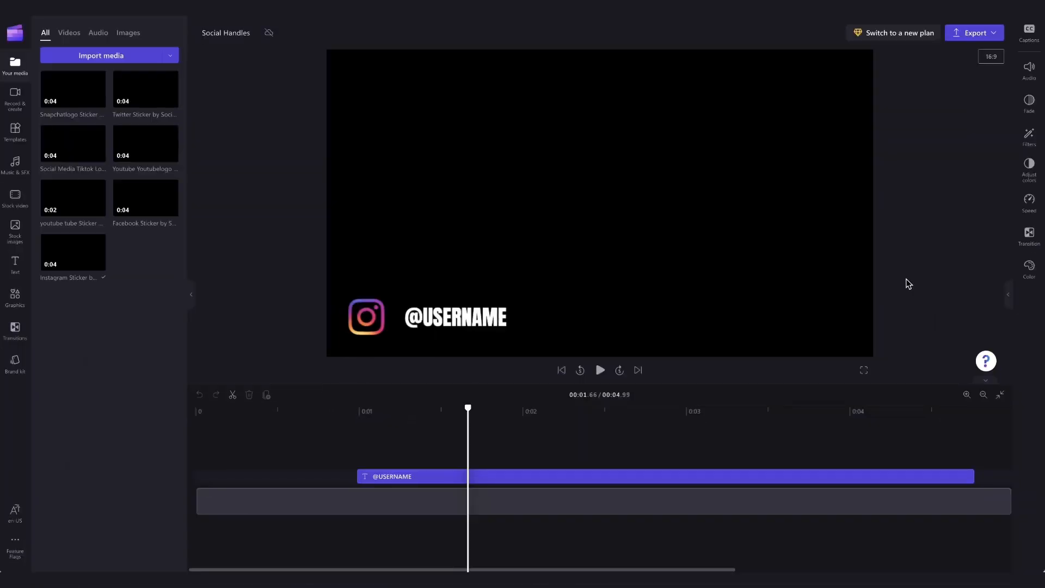
mouse_move(682, 214)
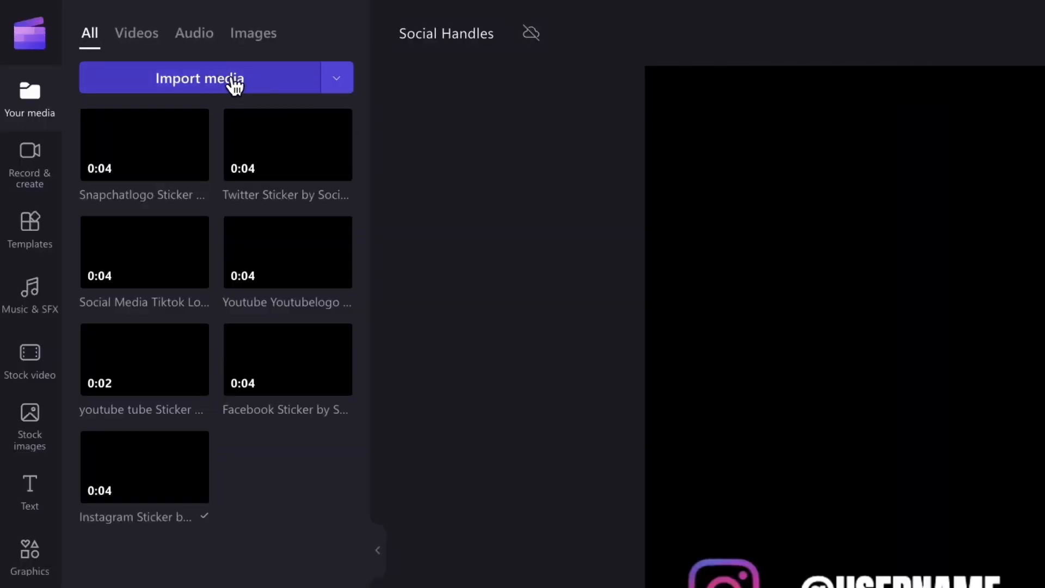
left_click(201, 78)
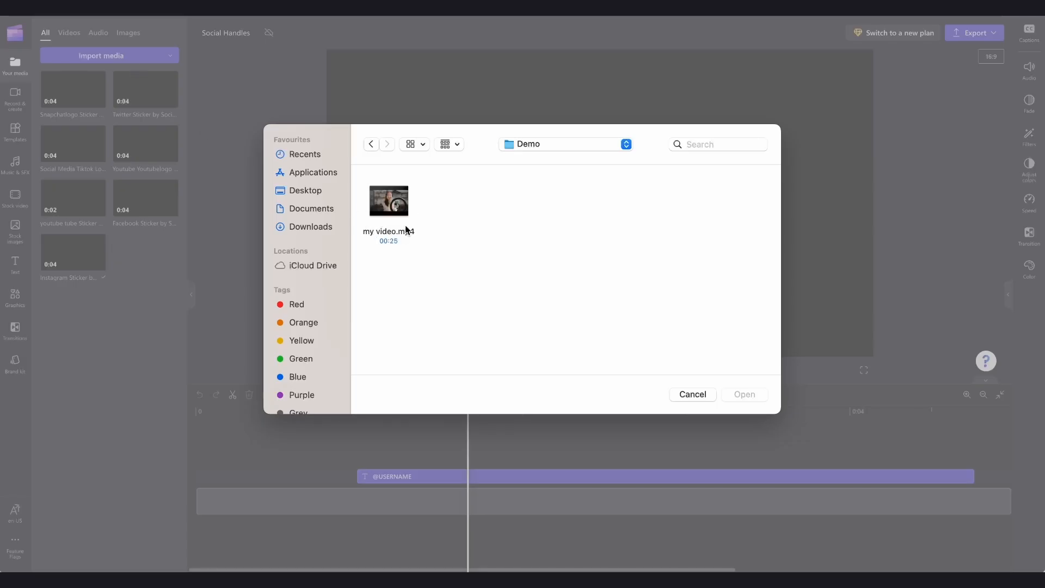
left_click(744, 394)
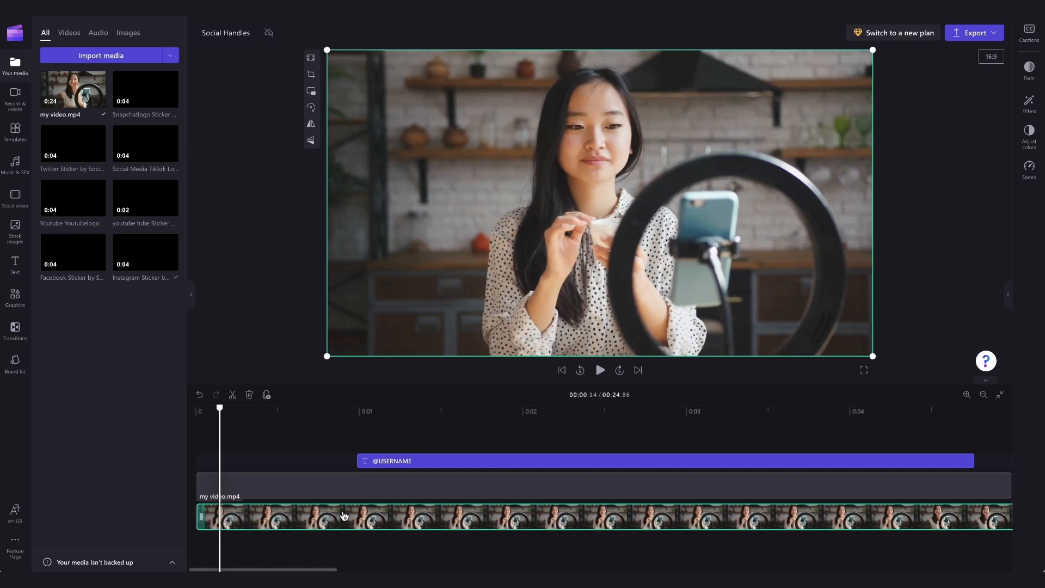
left_click(599, 370)
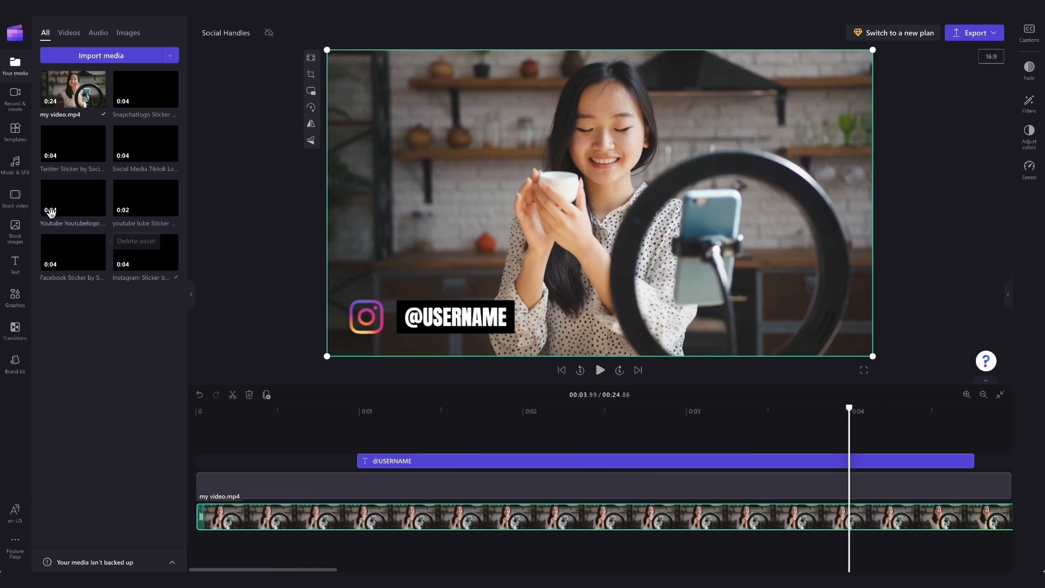
Search the stock video library for 'waves' and try the Shimmering Waves clip as background
left_click(15, 197)
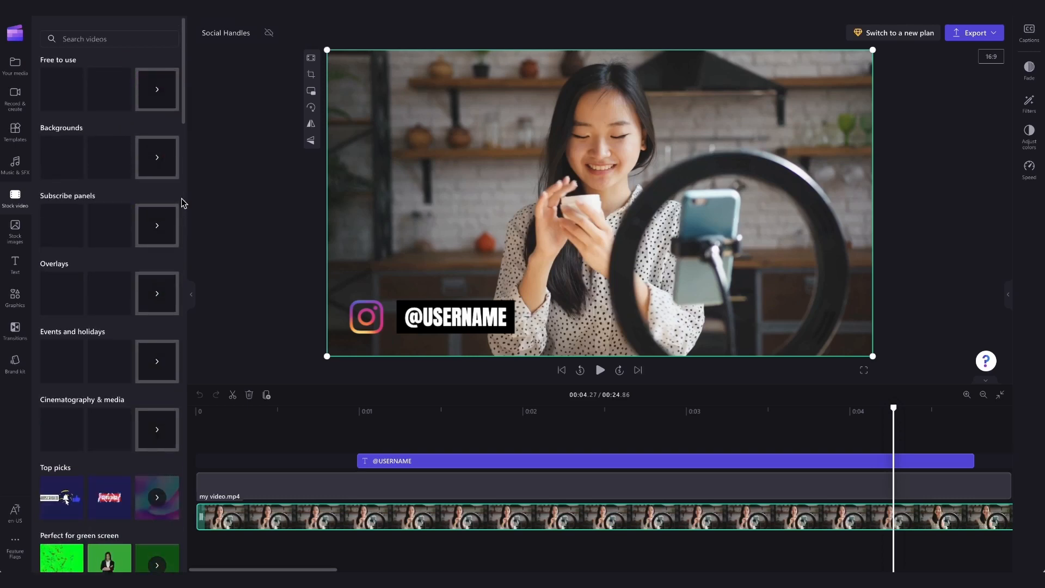
type("waves")
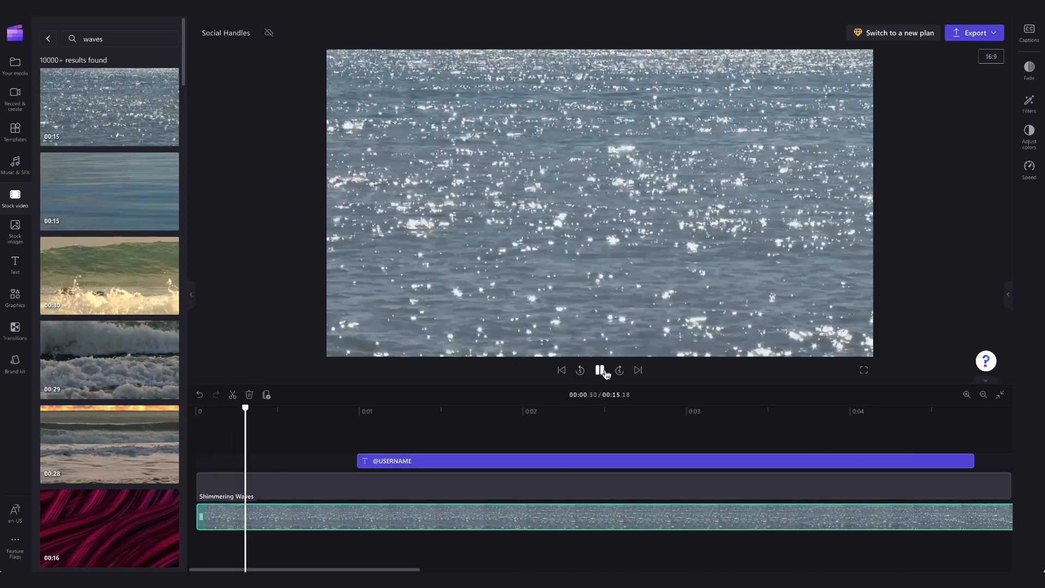
left_click(598, 371)
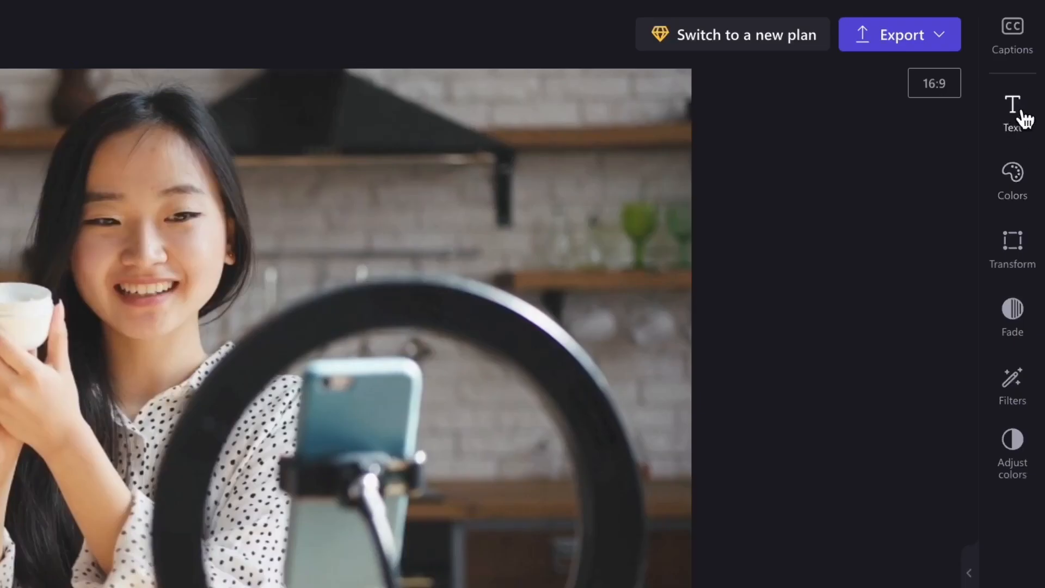
left_click(1013, 110)
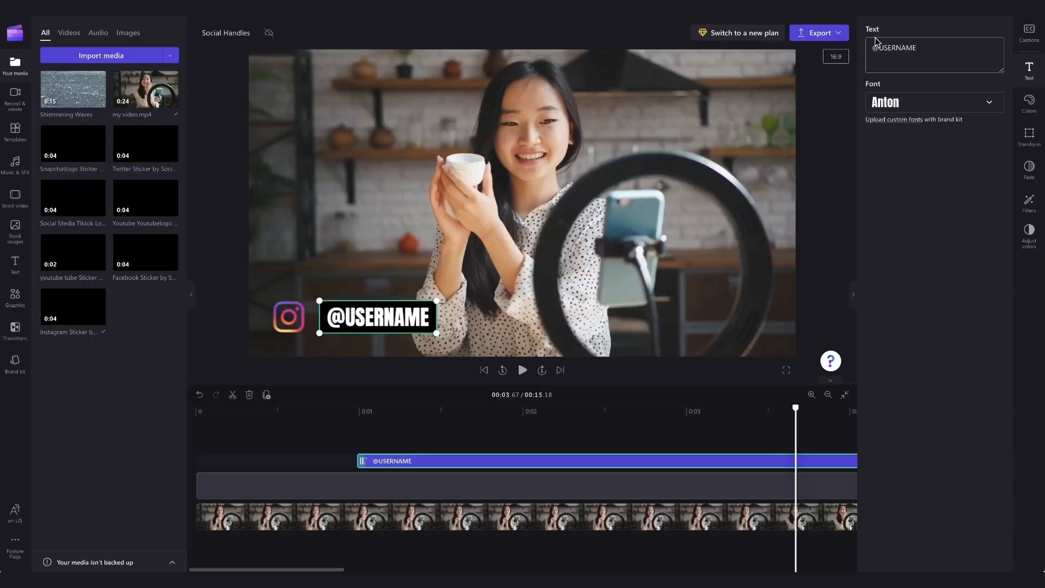
type("@my")
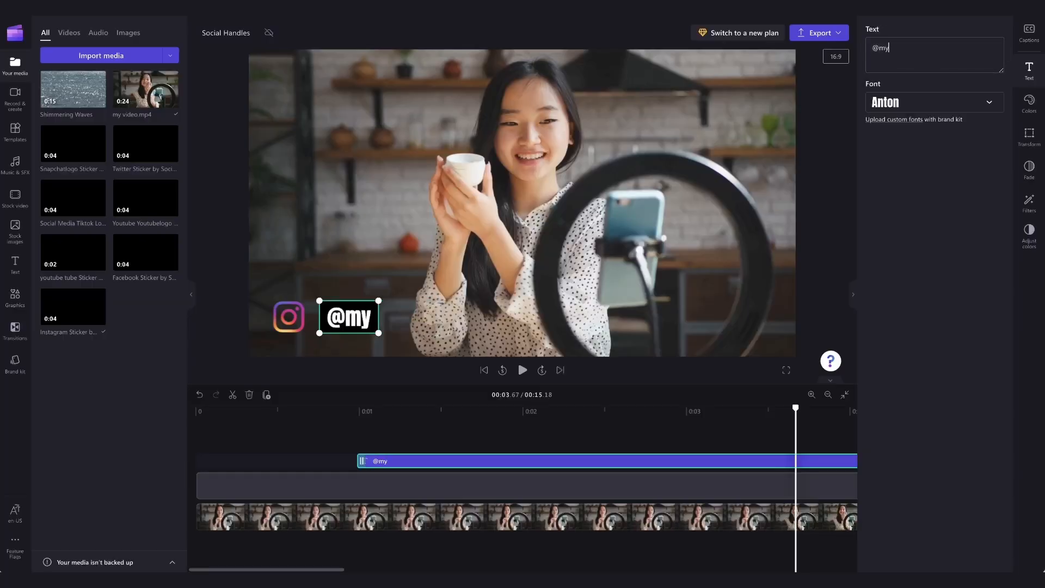
type("handle")
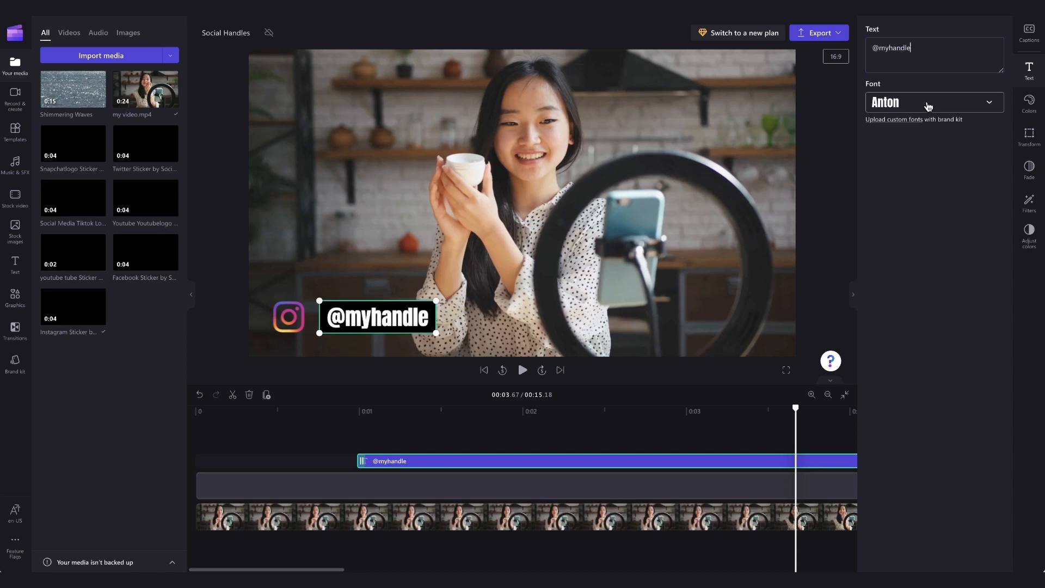
left_click(934, 102)
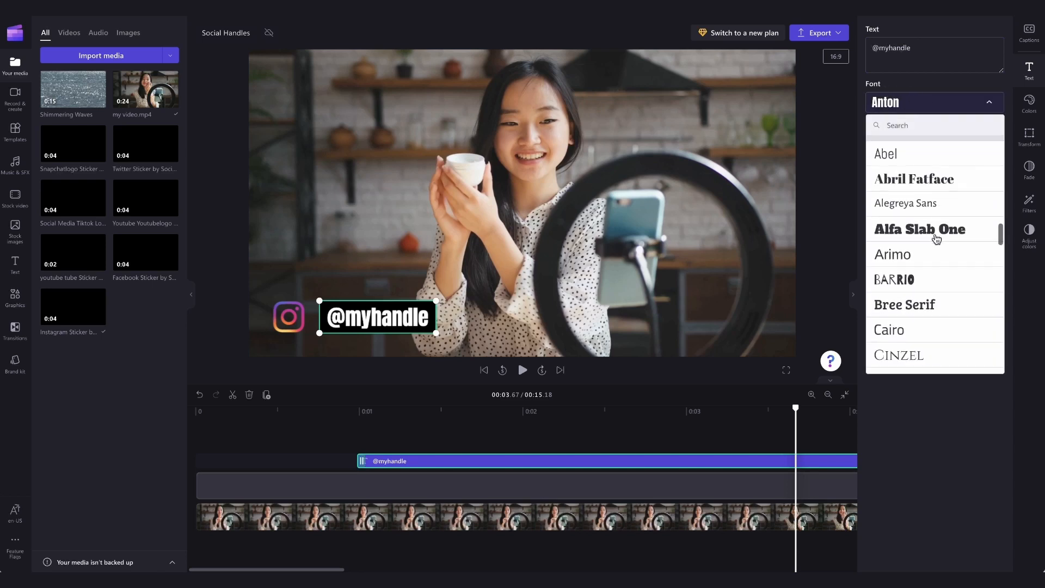
left_click(920, 229)
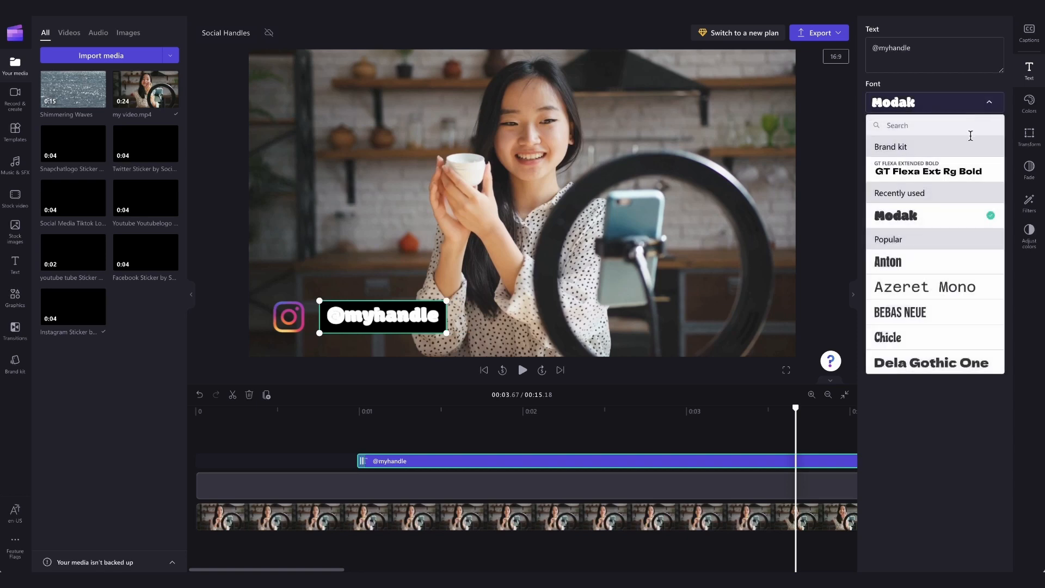
left_click(887, 338)
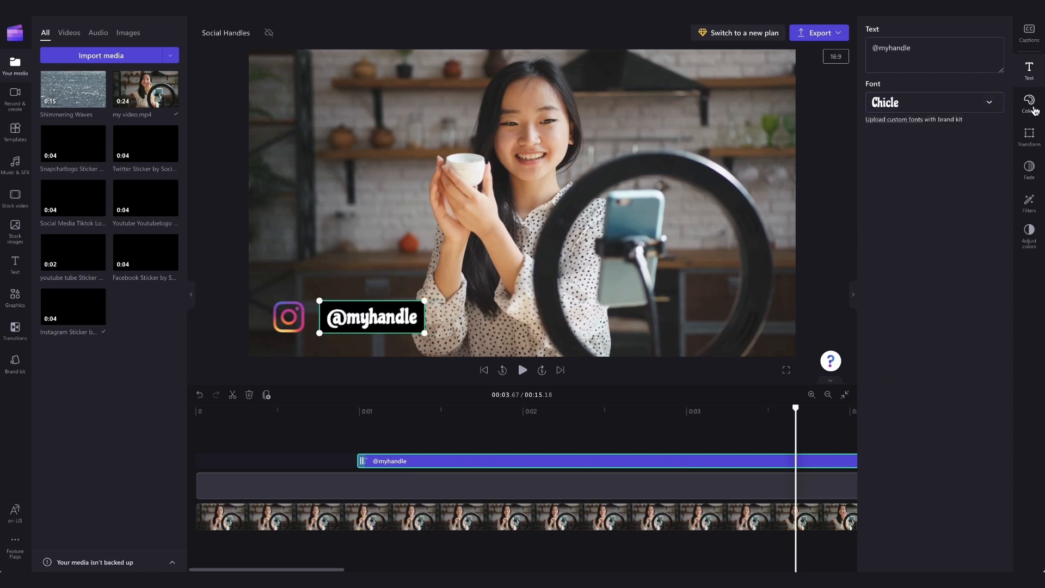
left_click(1029, 102)
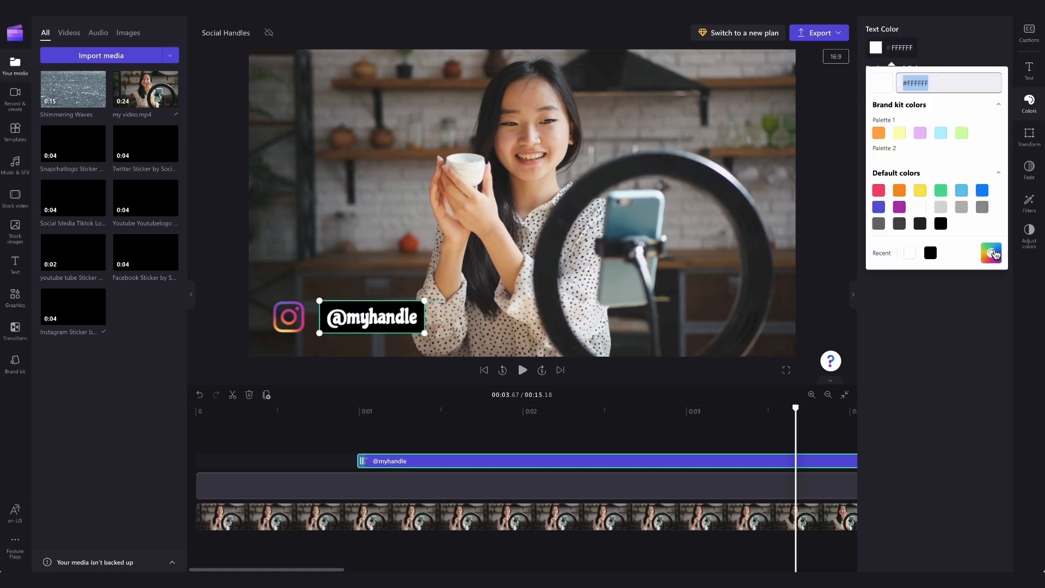
left_click(991, 253)
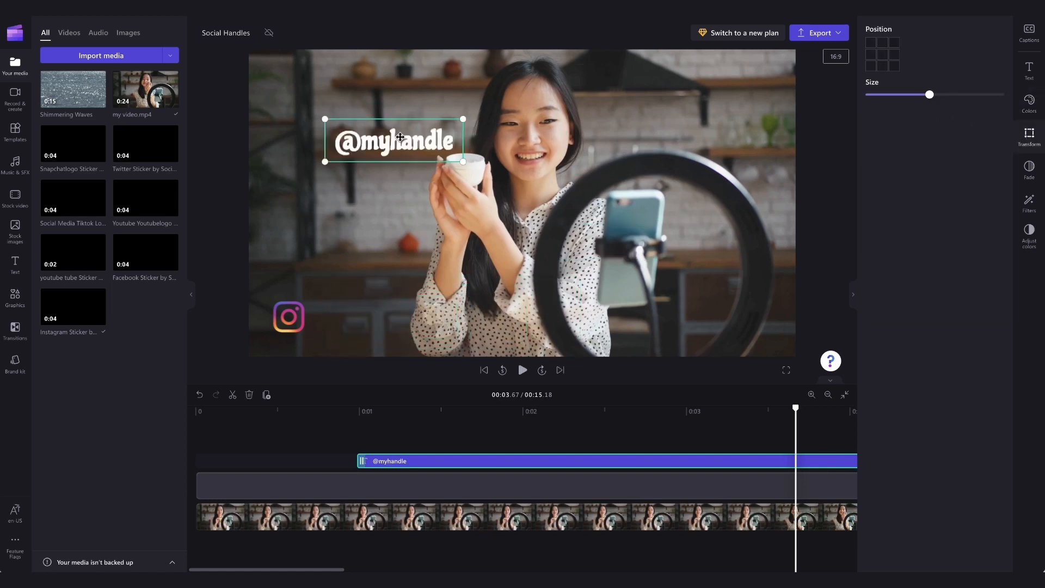
left_click_drag(394, 140, 360, 325)
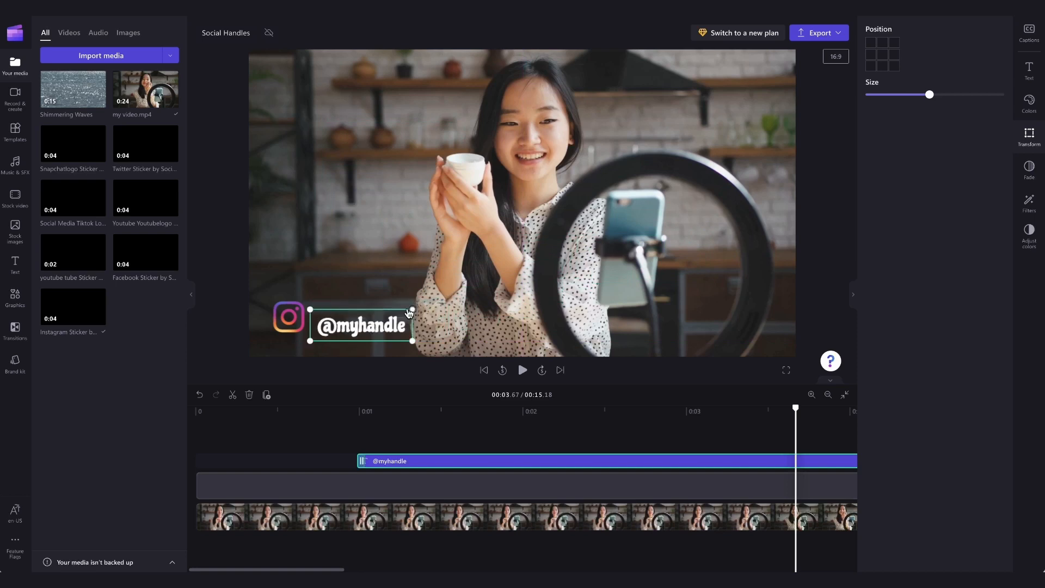
left_click(484, 370)
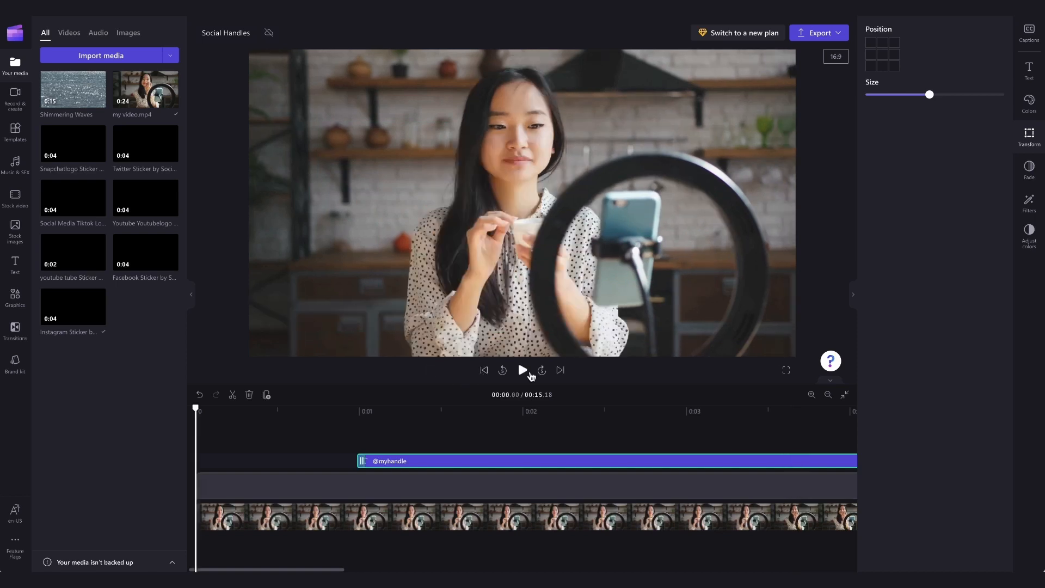
left_click(523, 370)
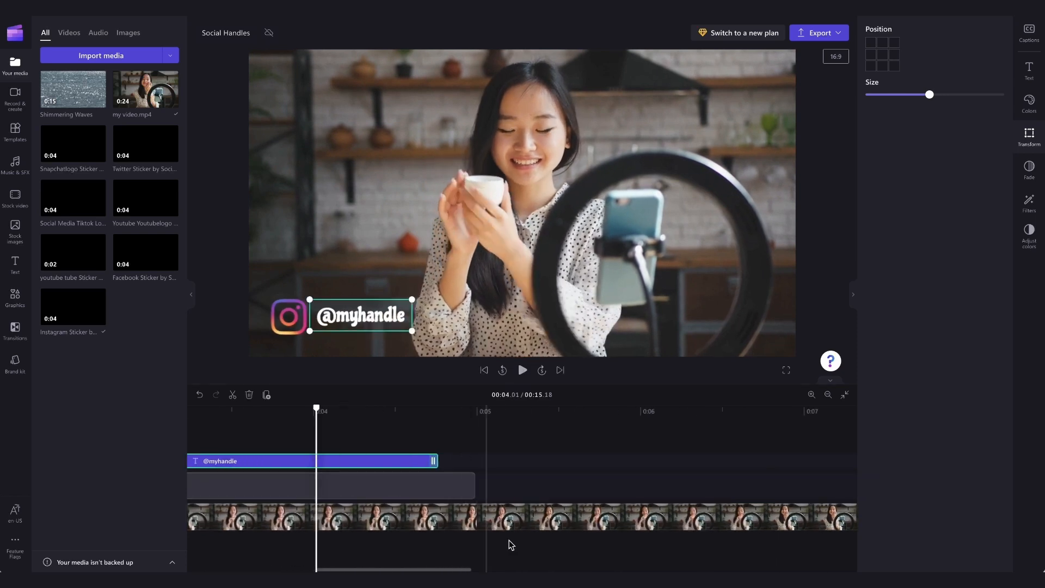
mouse_move(796, 460)
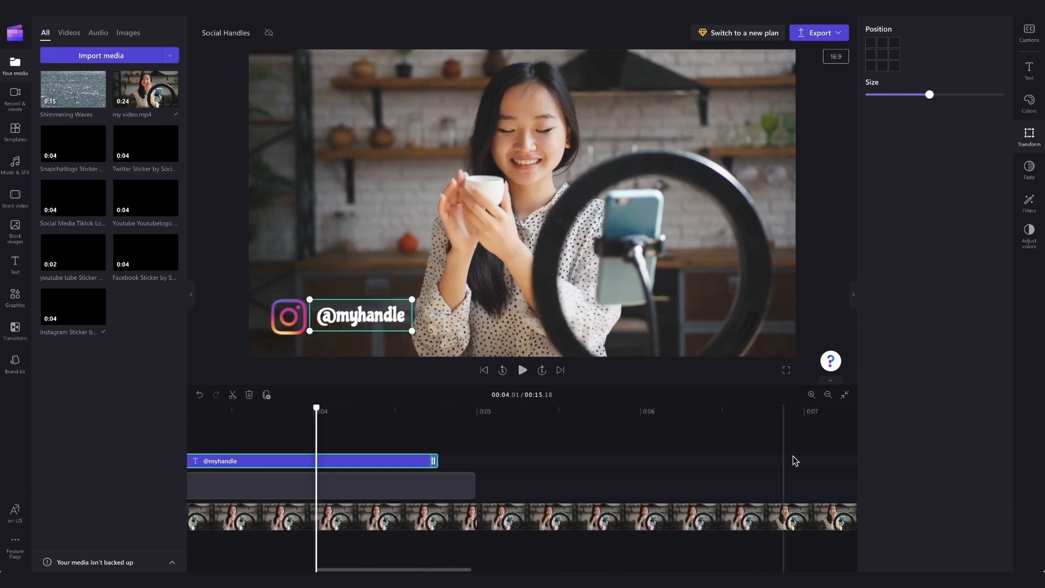
Trim the background video to about five seconds, ending with the handle text, and fit the timeline
left_click(844, 394)
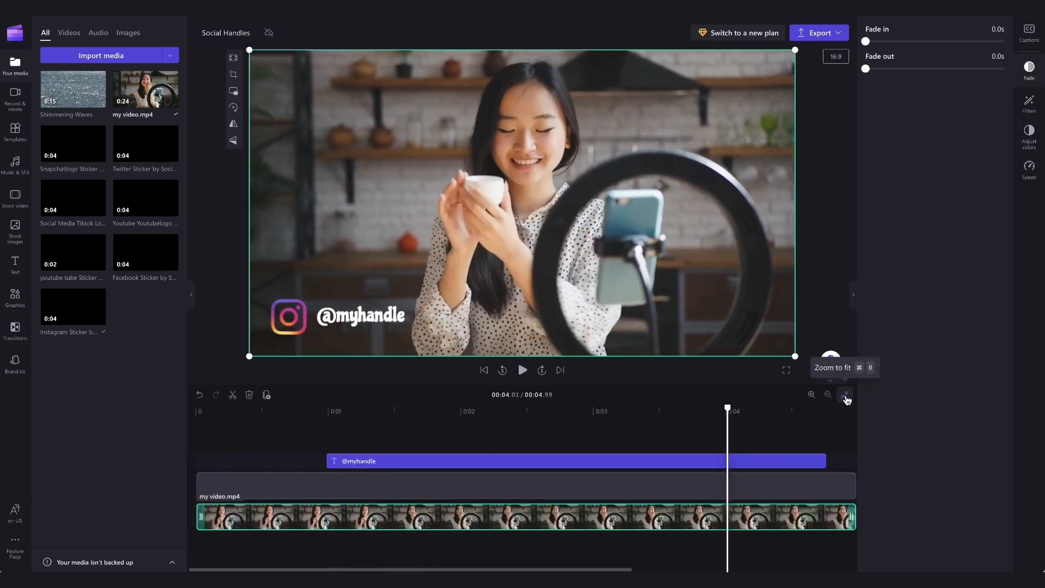
left_click(523, 370)
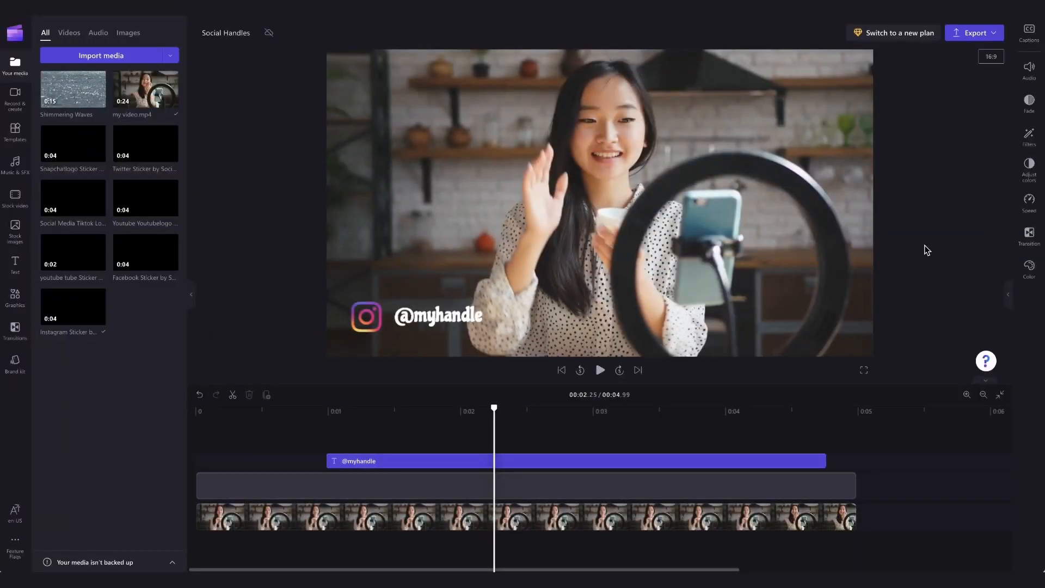
mouse_move(975, 75)
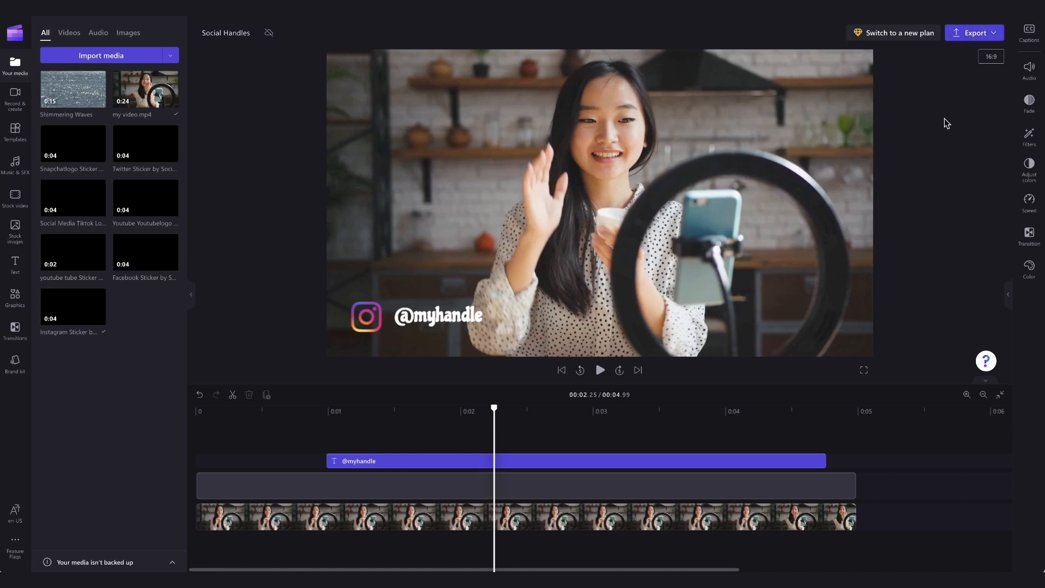
mouse_move(72, 142)
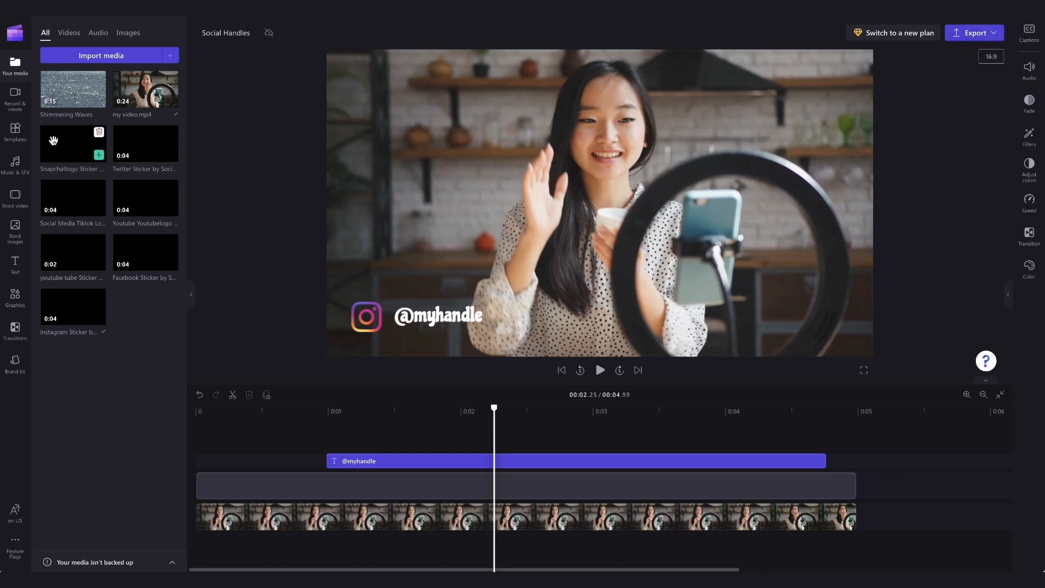
mouse_move(145, 142)
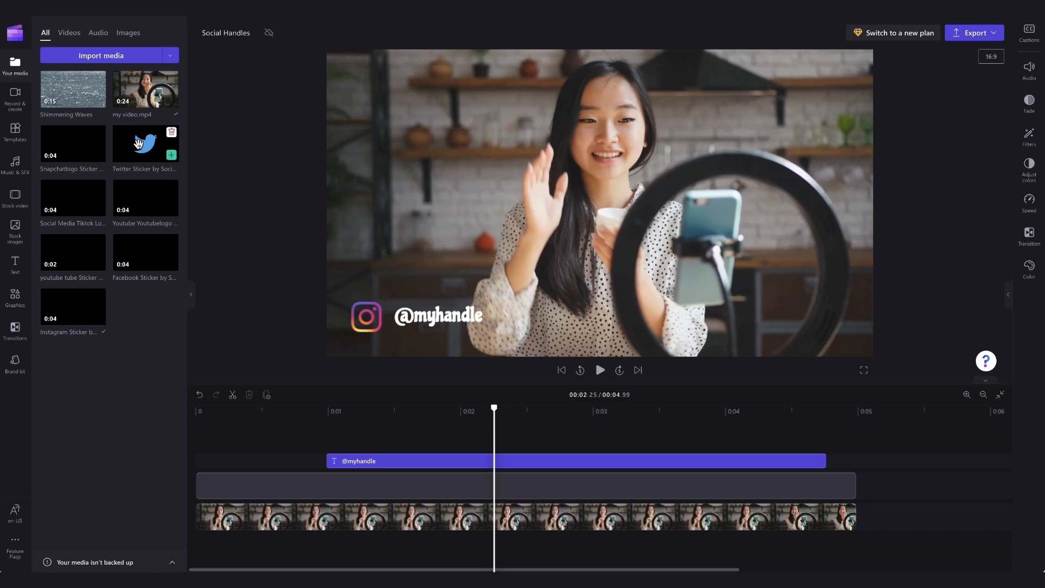
mouse_move(73, 197)
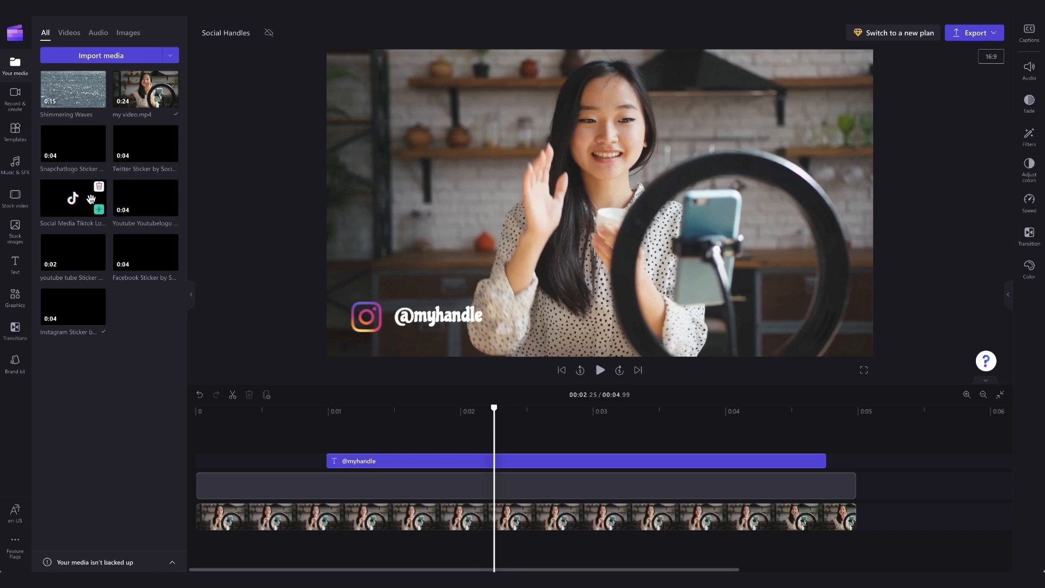
mouse_move(145, 252)
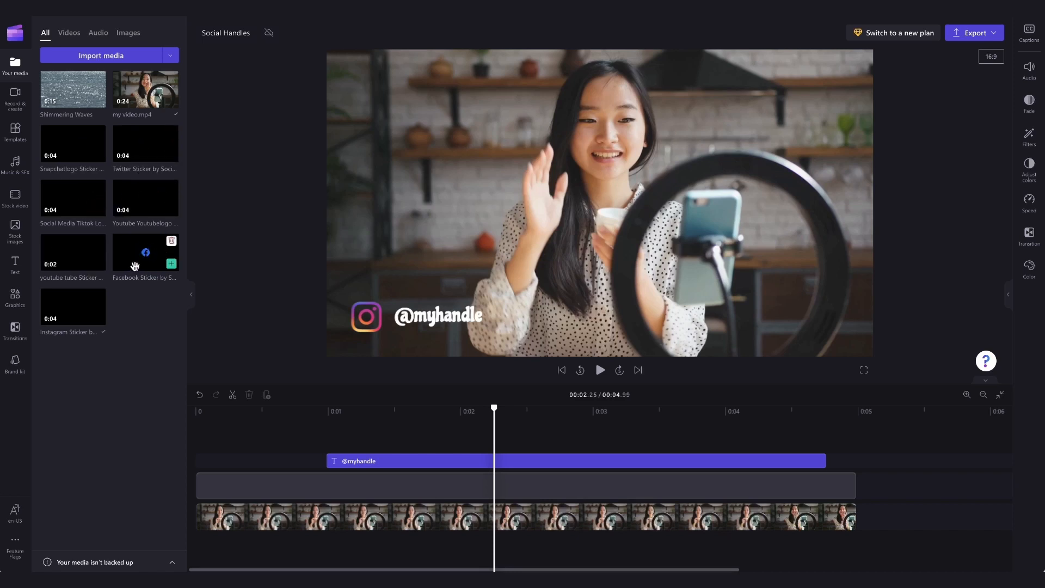
mouse_move(72, 198)
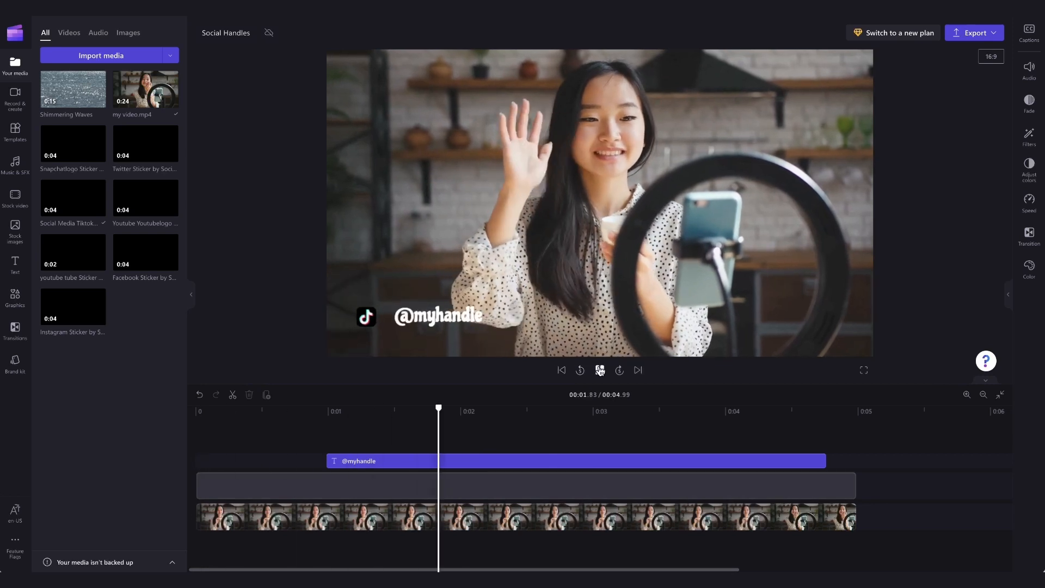
Preview the YouTube logo now replacing the Instagram icon, then bring up the export options
left_click(599, 371)
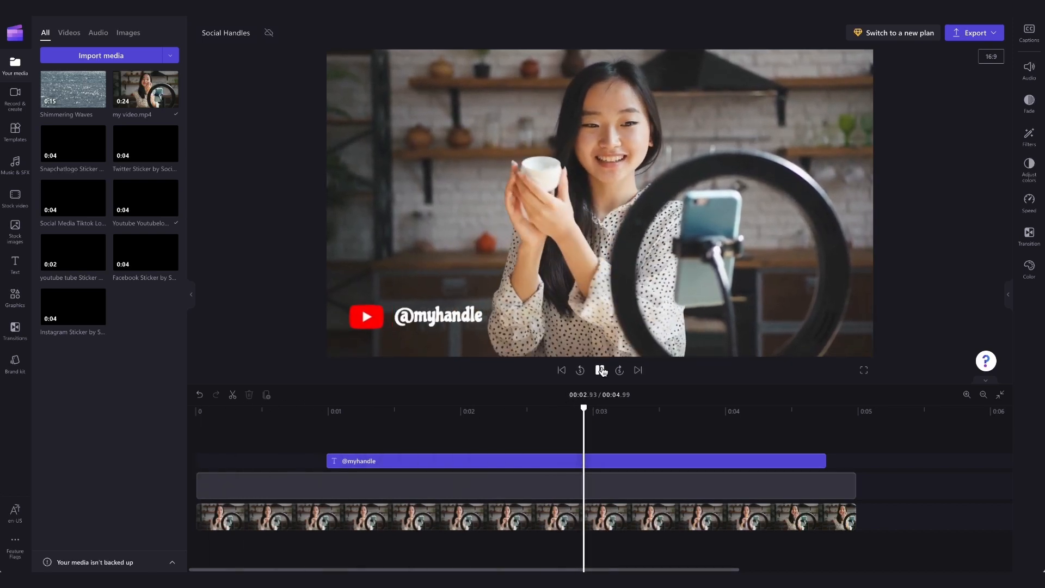
left_click(974, 33)
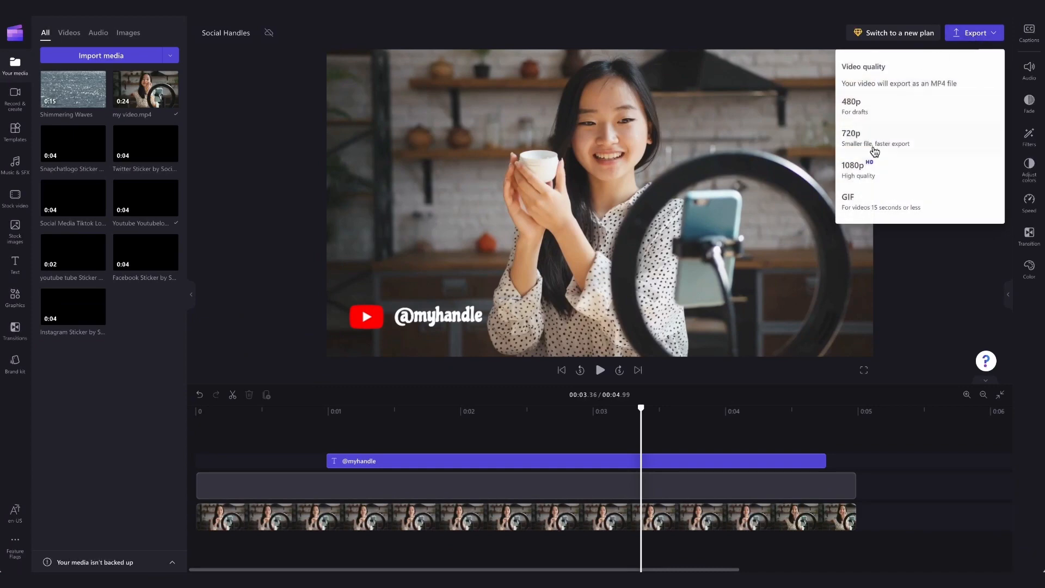
Export the video as a 720p MP4 and play the downloaded Social Handles.mp4
left_click(851, 138)
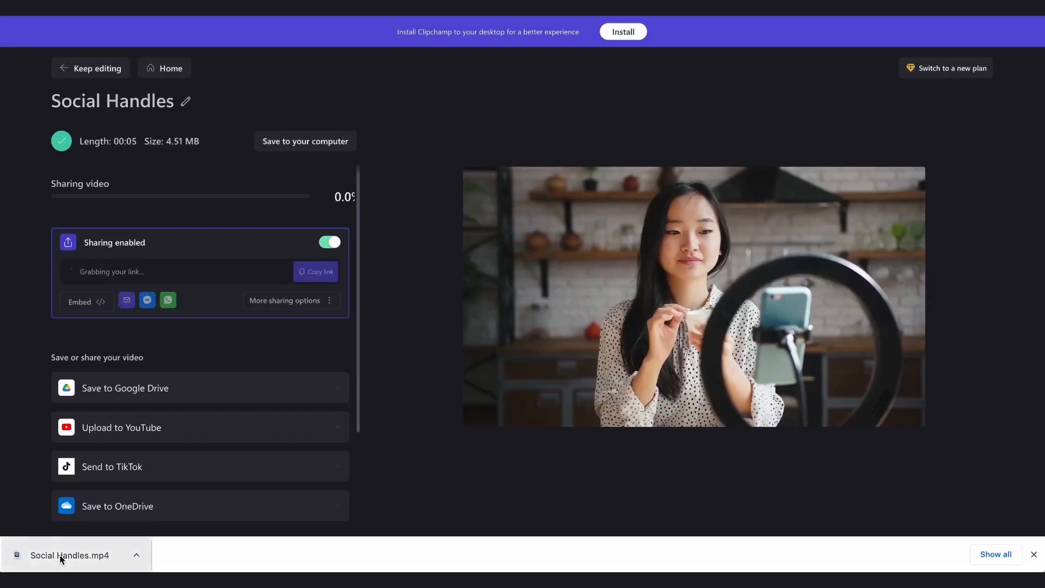
left_click(69, 555)
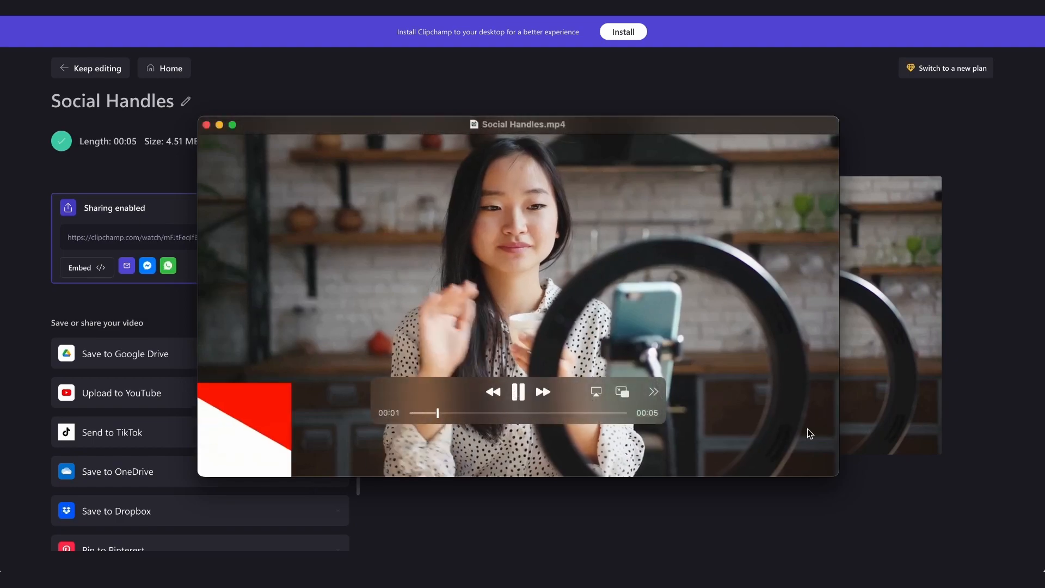